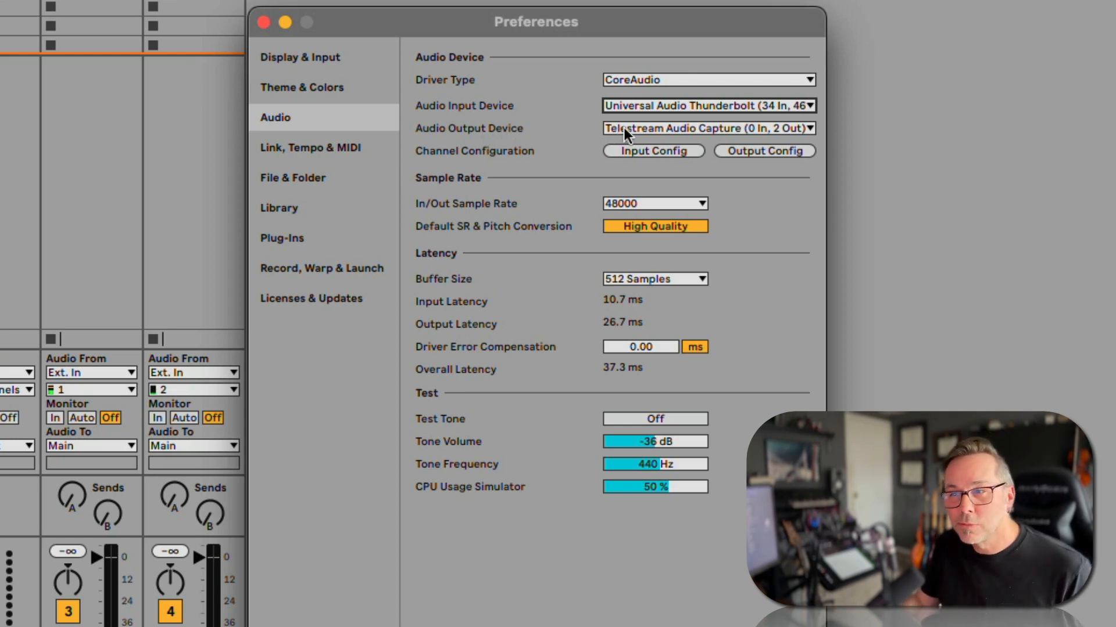
left_click(707, 128)
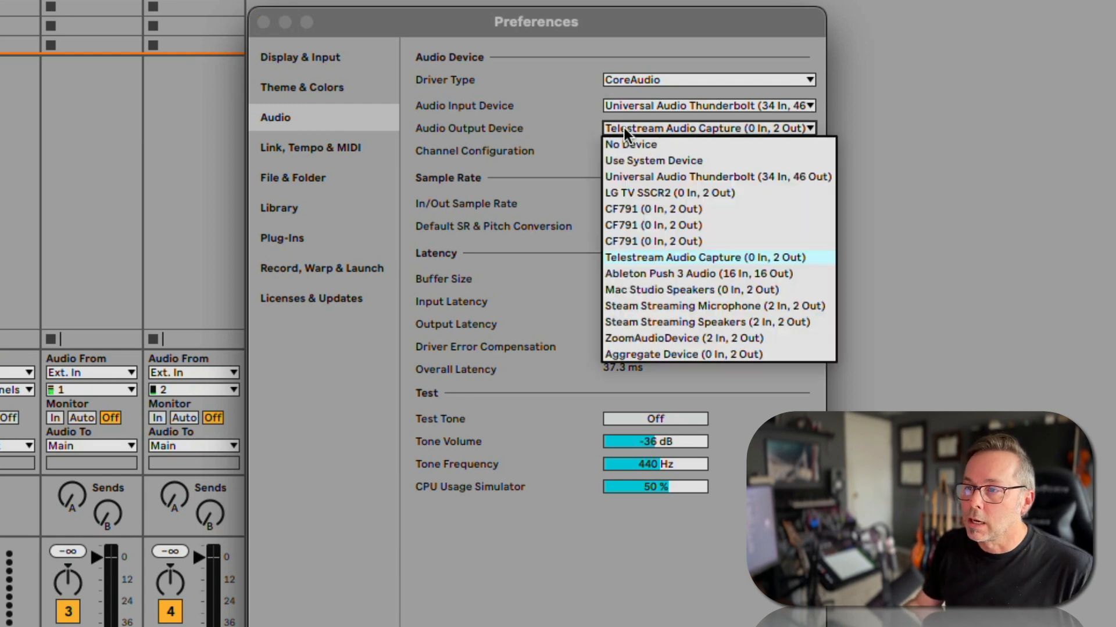
mouse_move(878, 142)
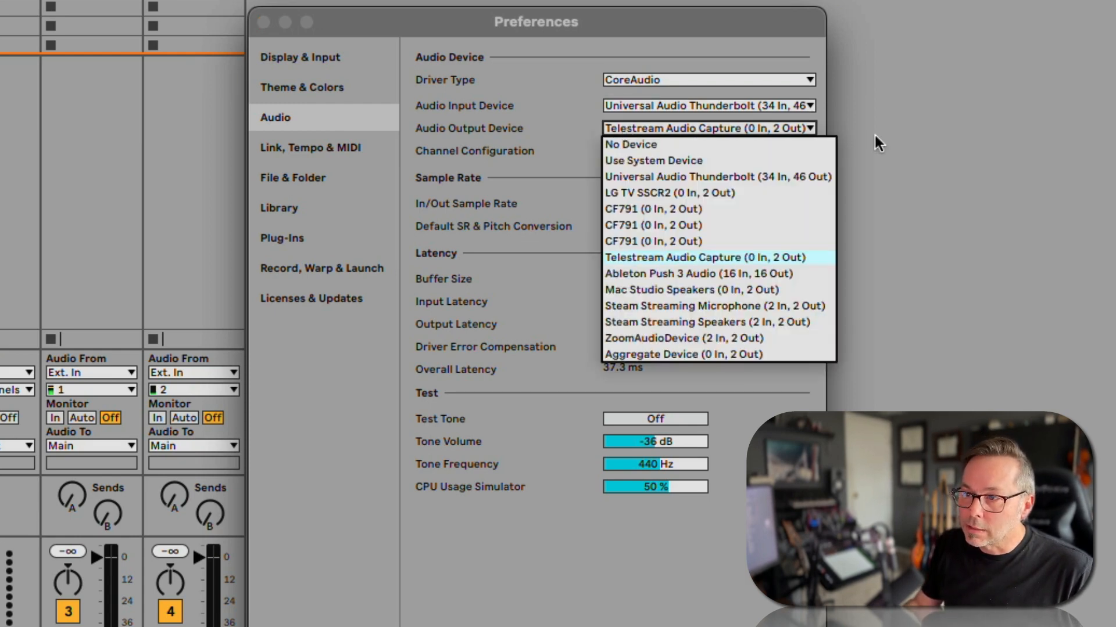
mouse_move(719, 177)
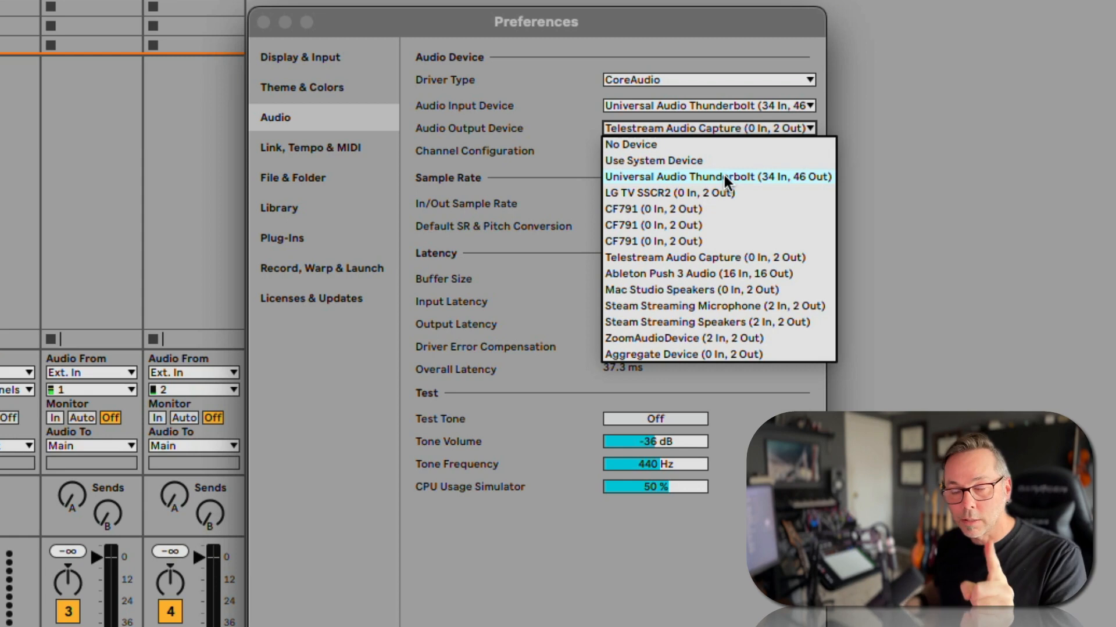
mouse_move(718, 208)
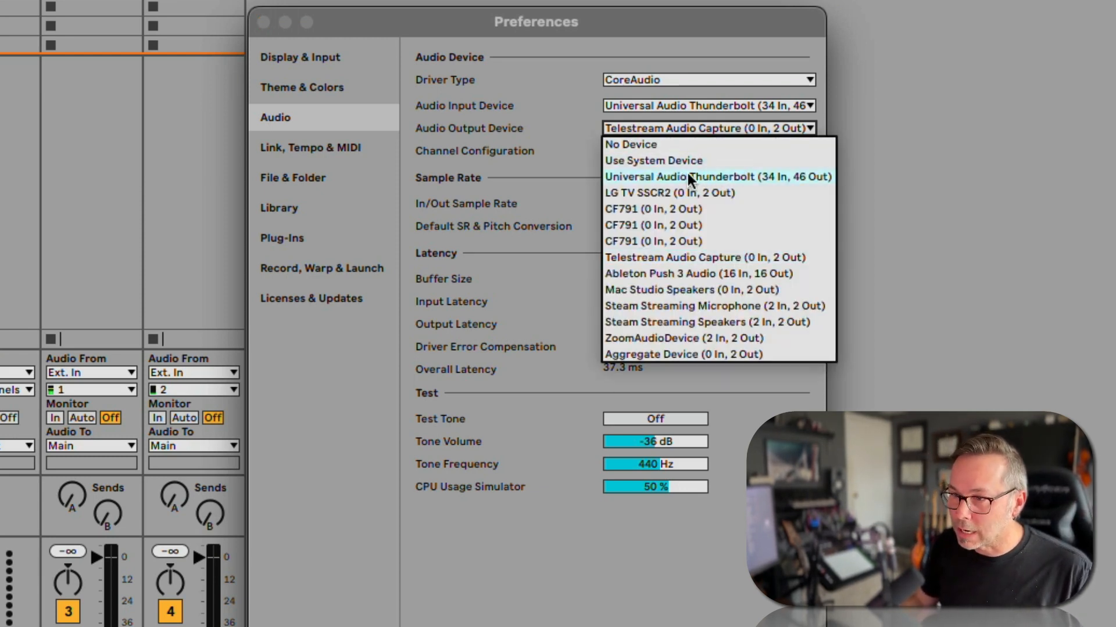
mouse_move(653, 161)
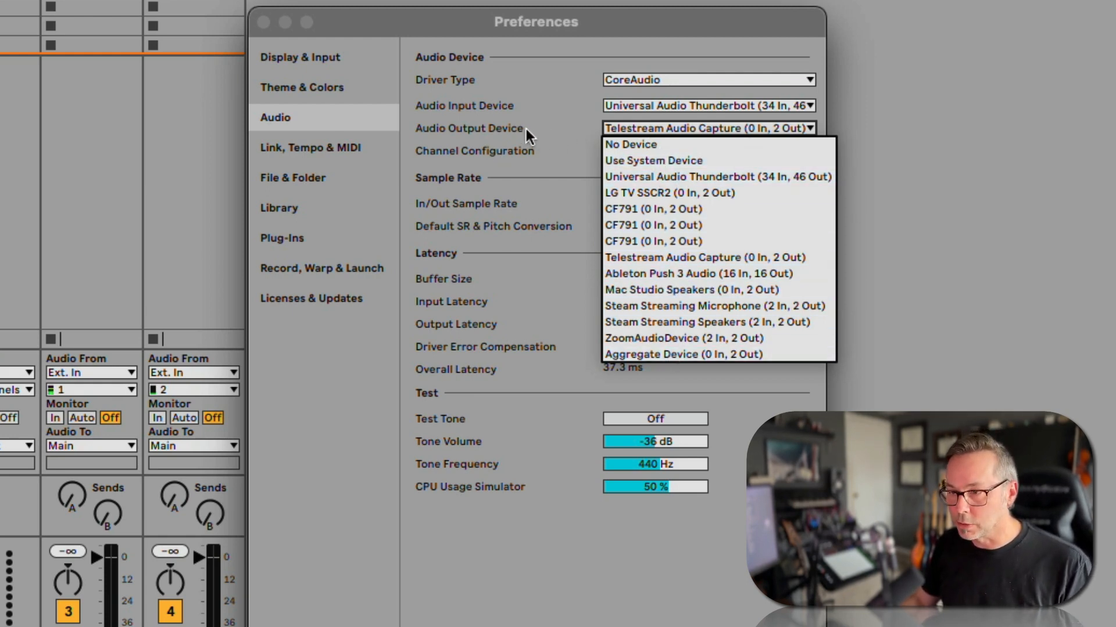
mouse_move(622, 210)
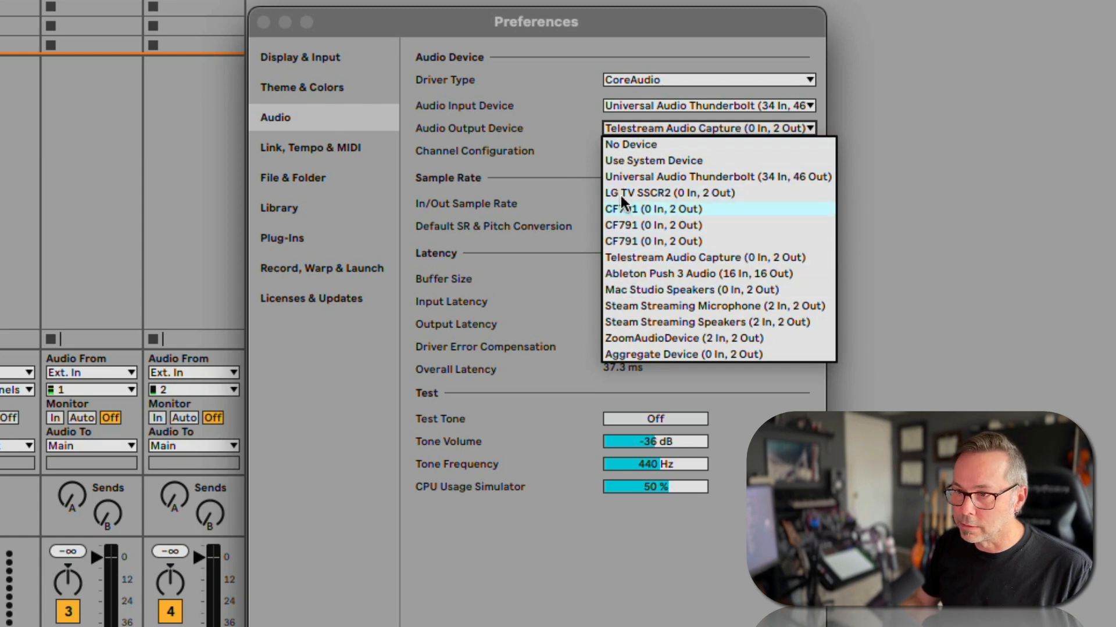
mouse_move(537, 103)
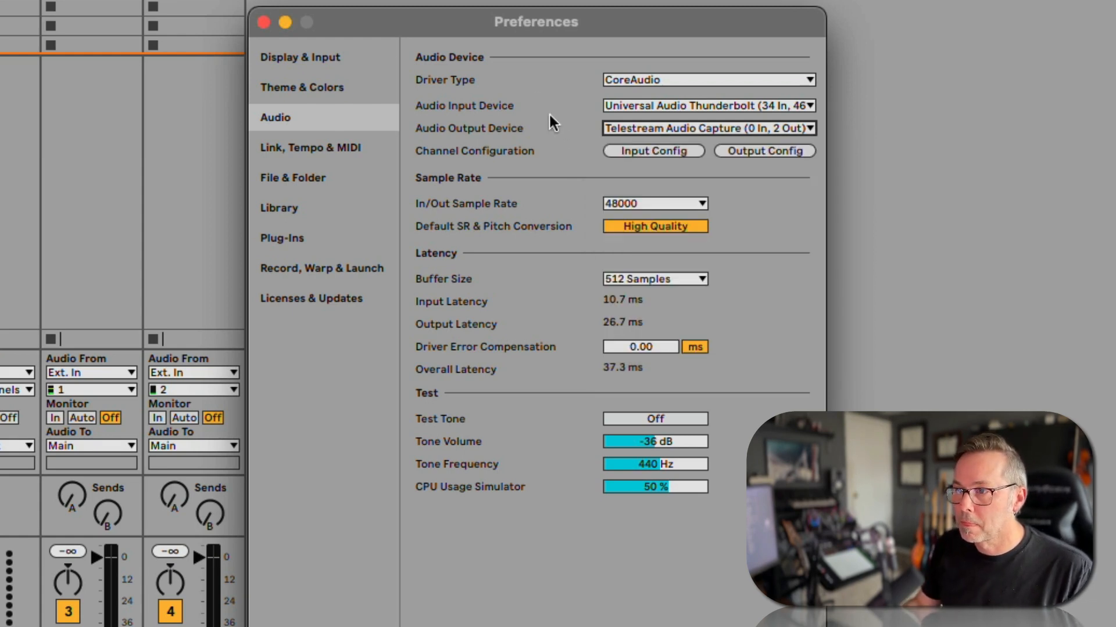
mouse_move(711, 151)
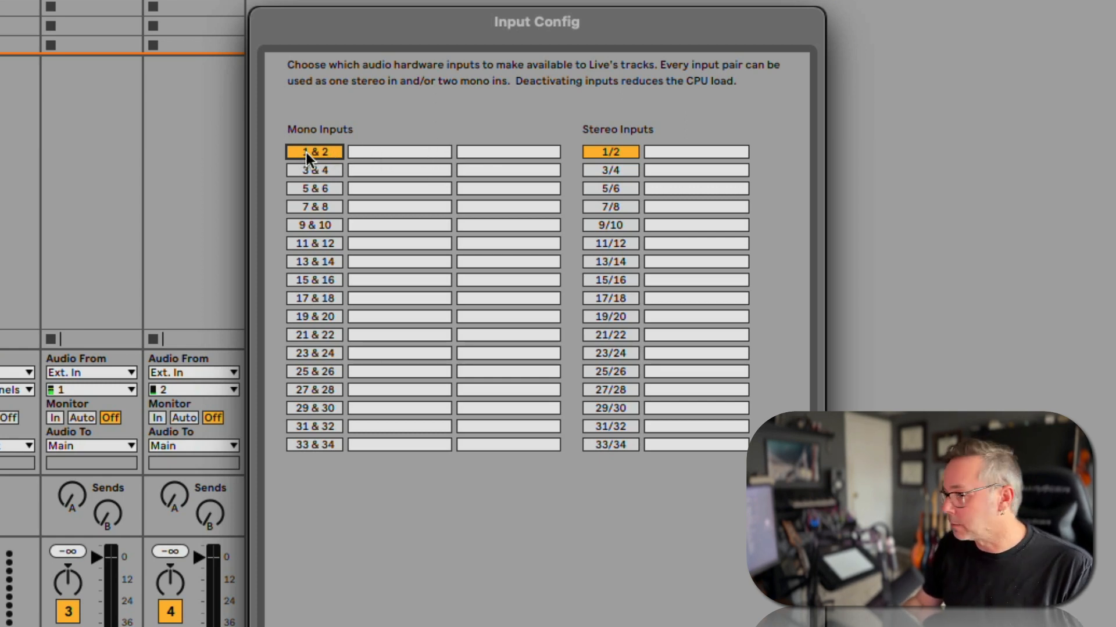
mouse_move(321, 154)
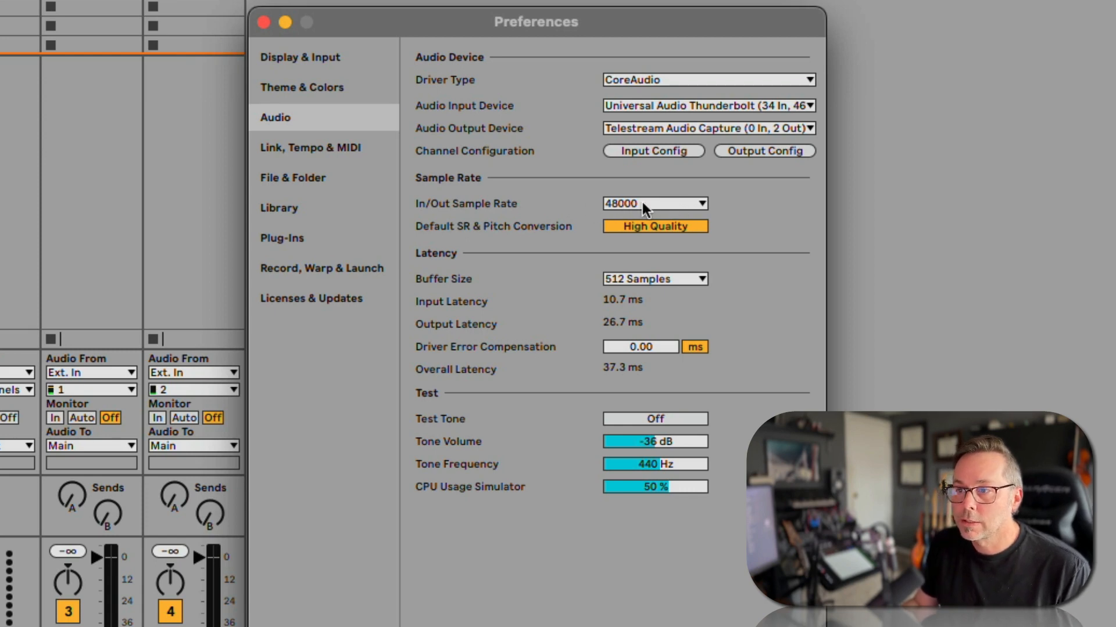
left_click(651, 204)
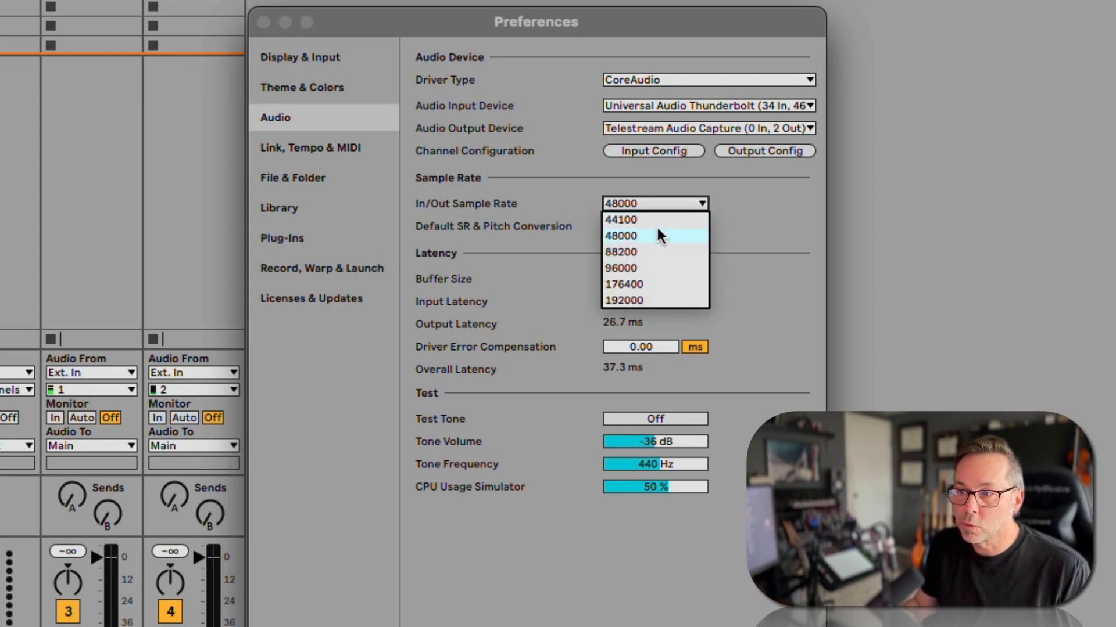
mouse_move(620, 220)
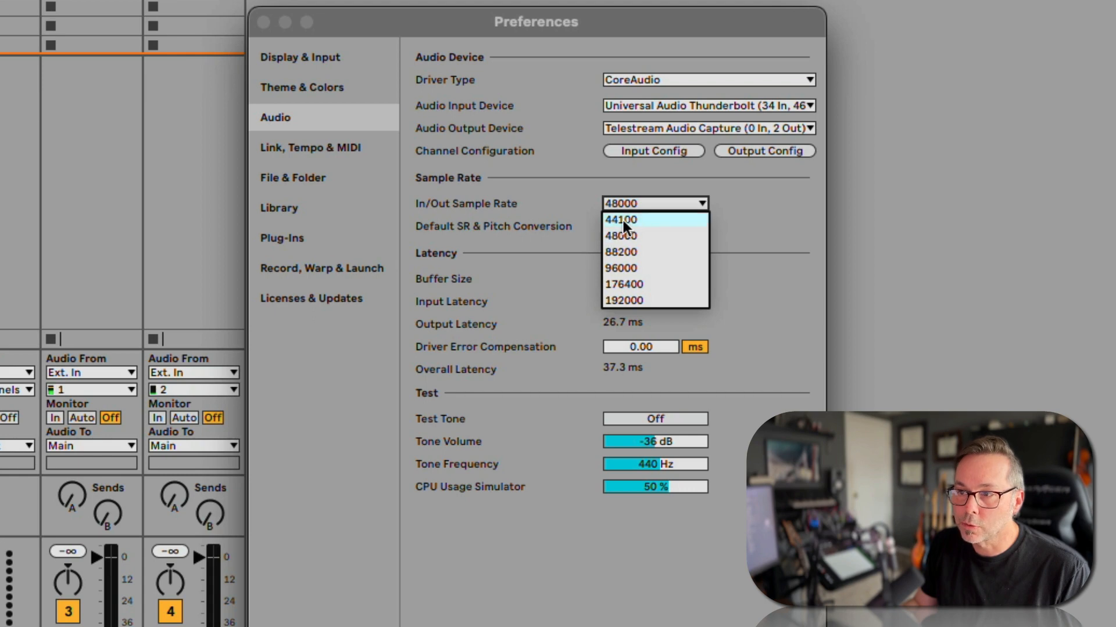
mouse_move(654, 260)
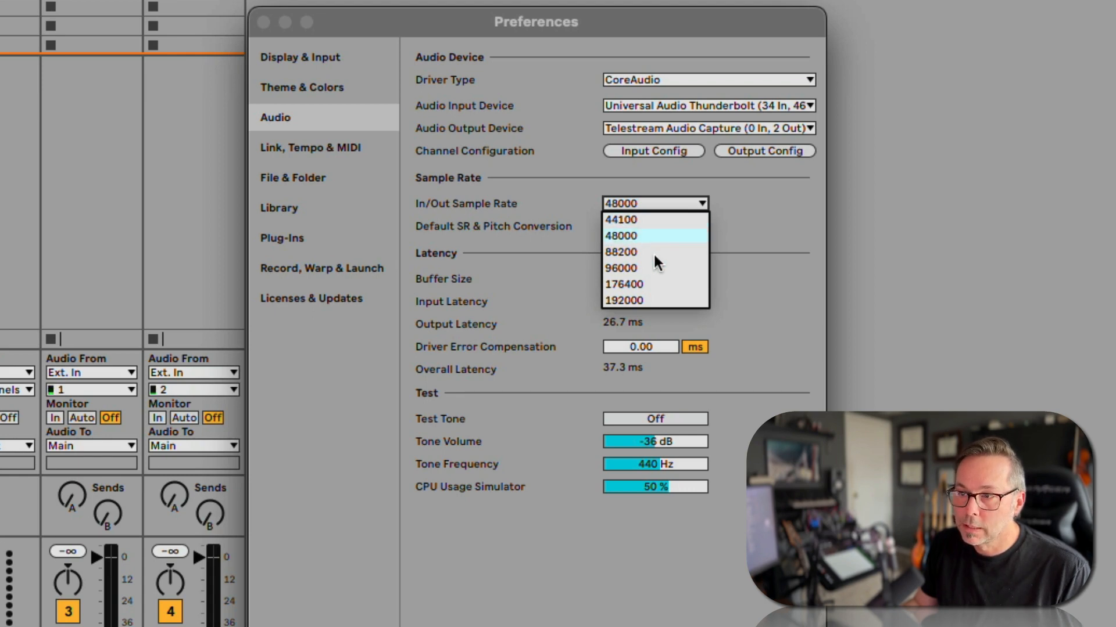
mouse_move(644, 252)
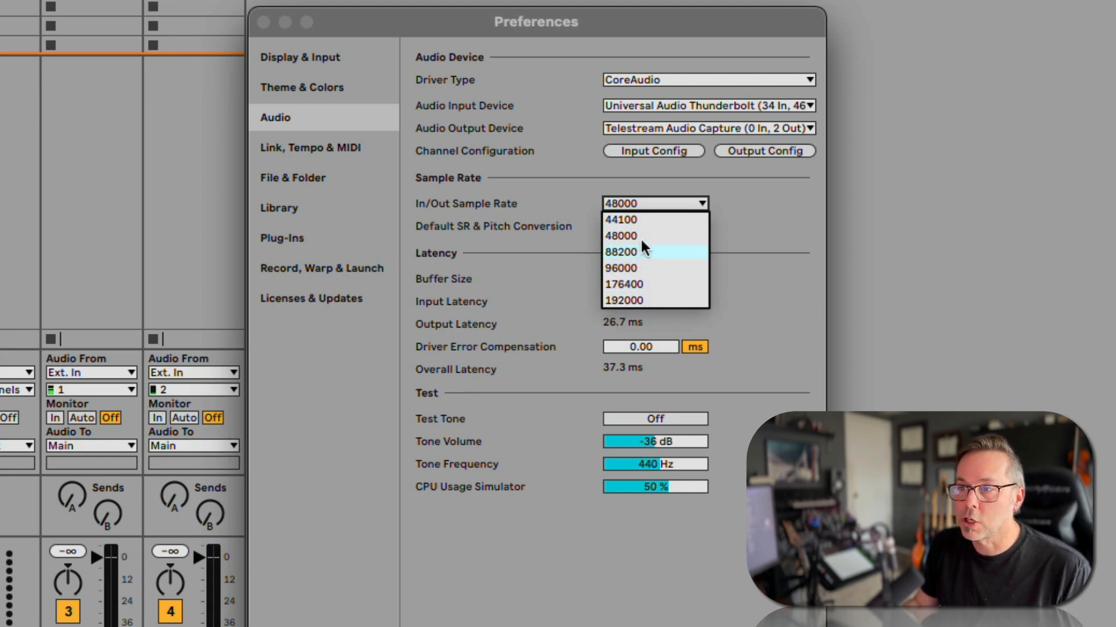
mouse_move(664, 251)
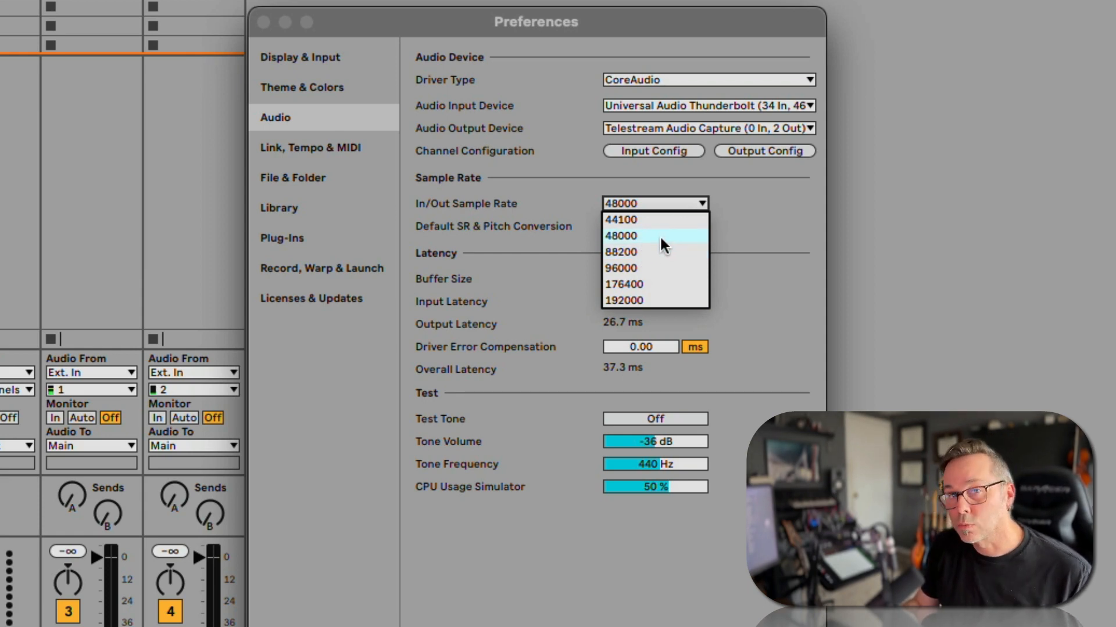
mouse_move(652, 252)
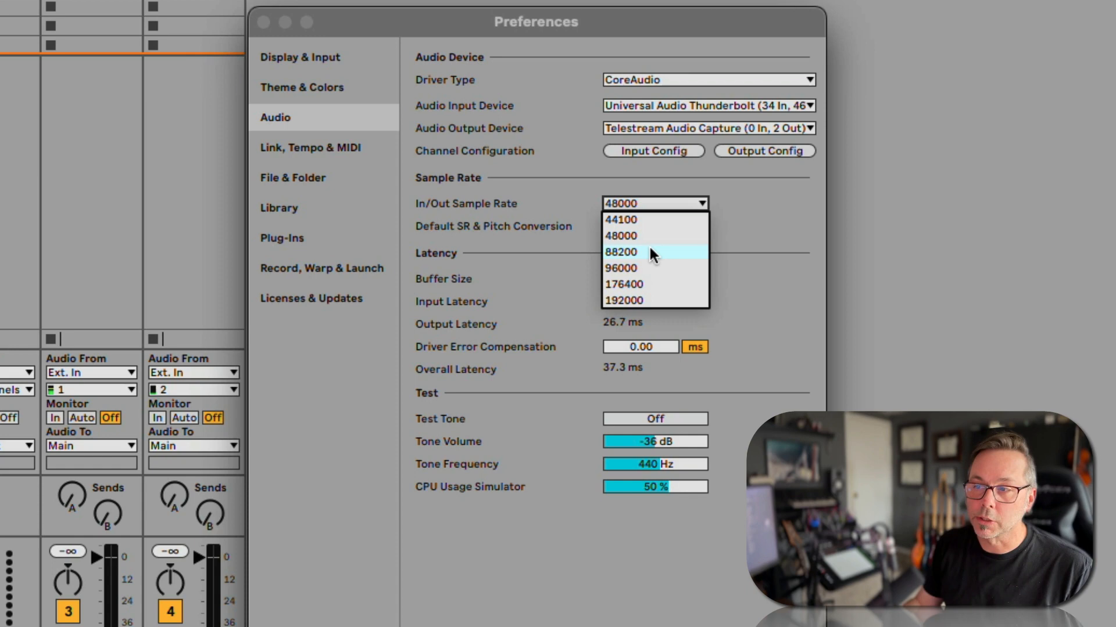
mouse_move(626, 299)
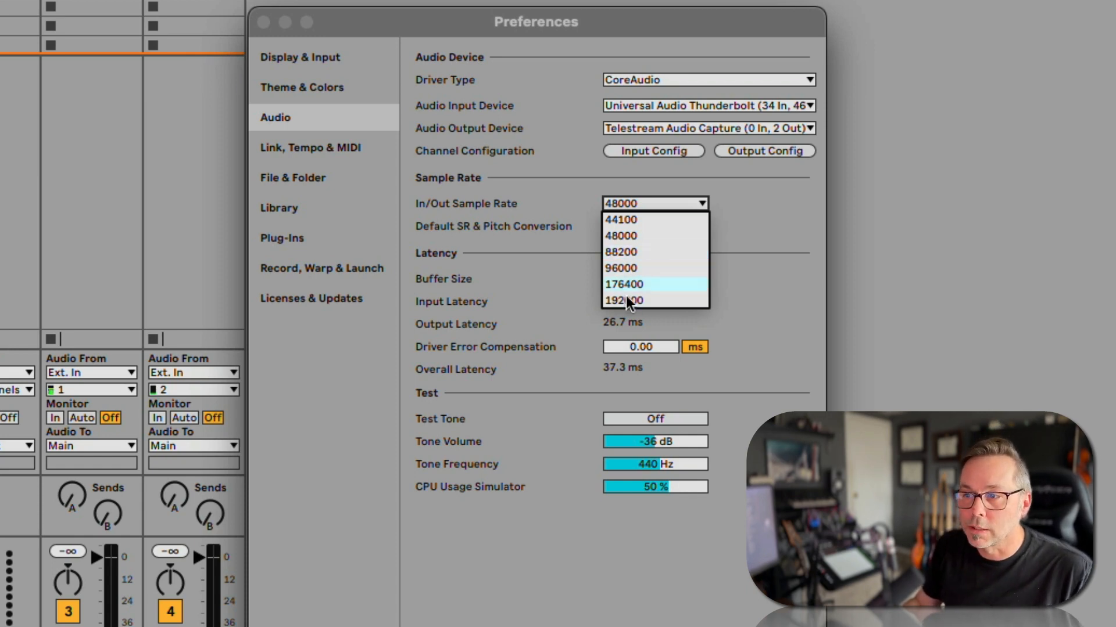
mouse_move(657, 269)
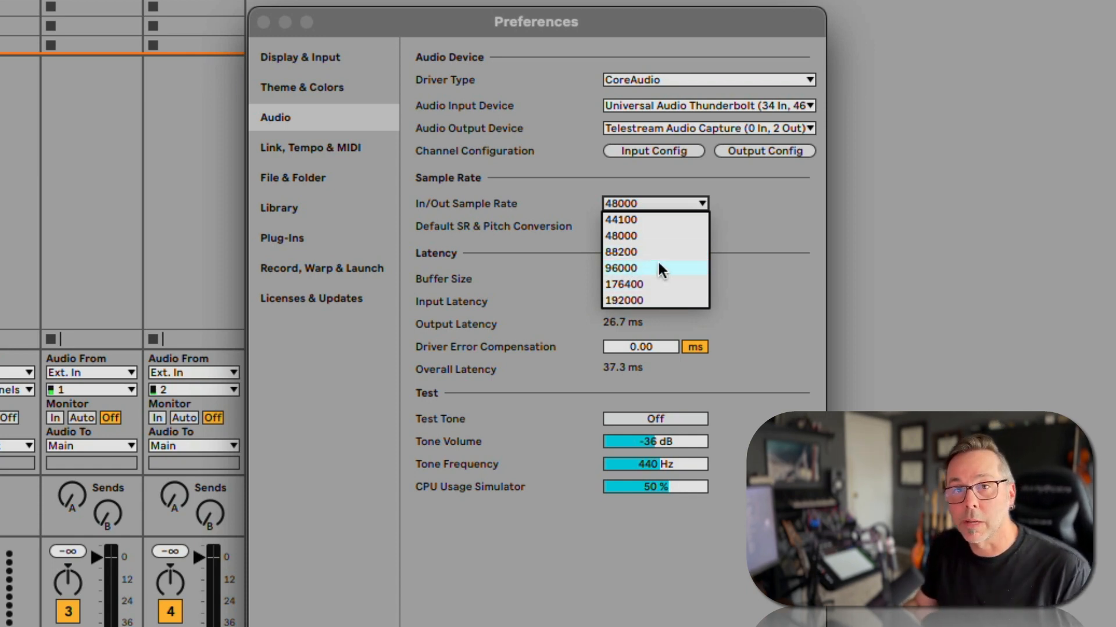
mouse_move(648, 236)
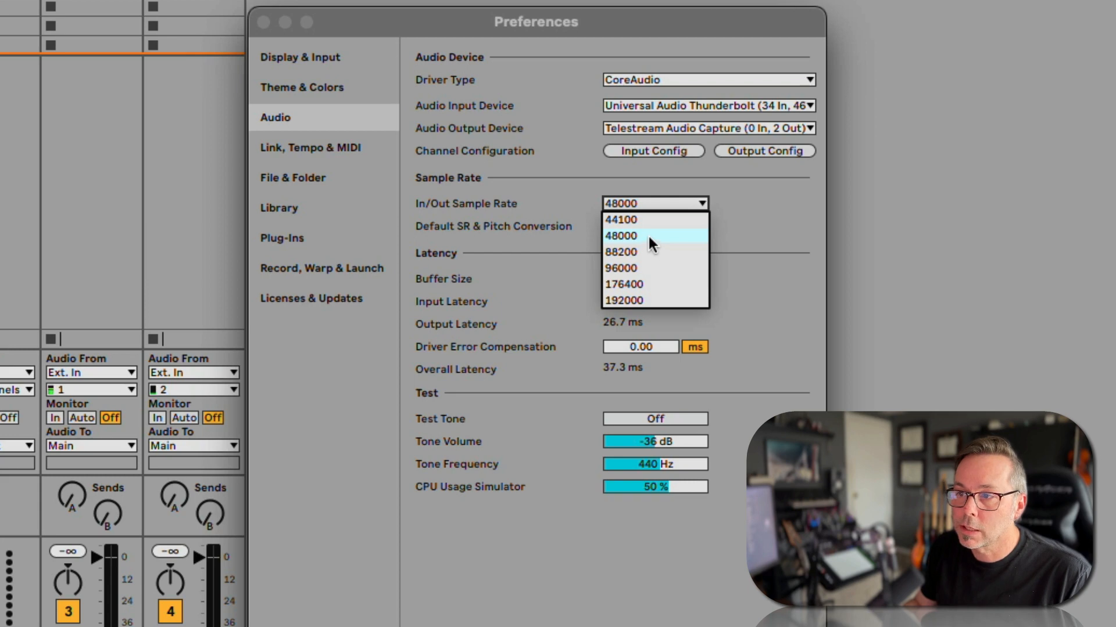
left_click(621, 236)
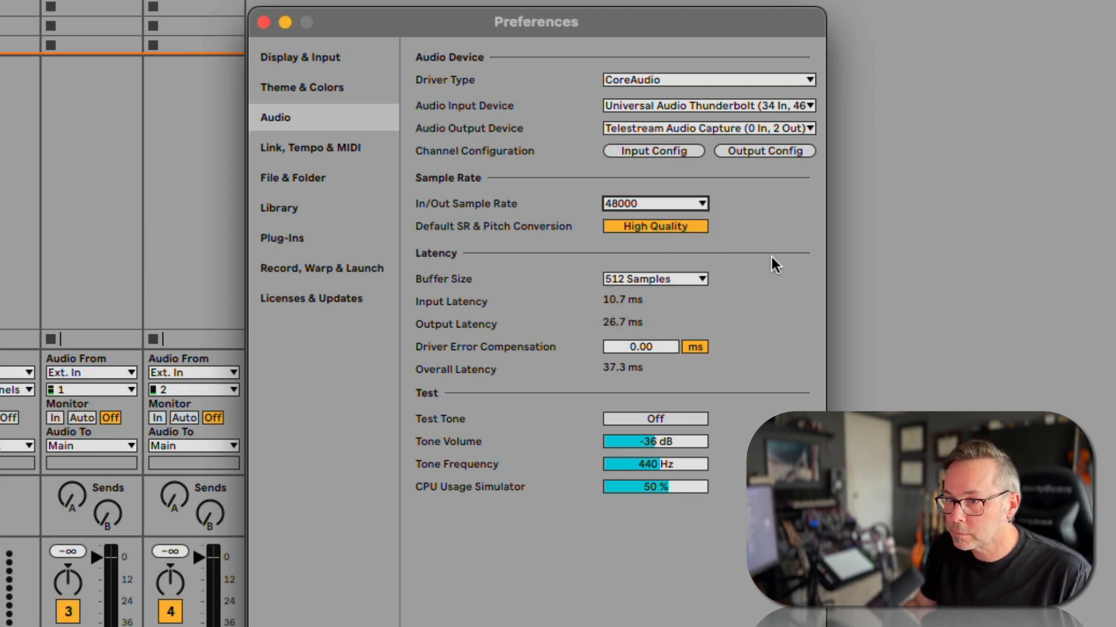
mouse_move(765, 267)
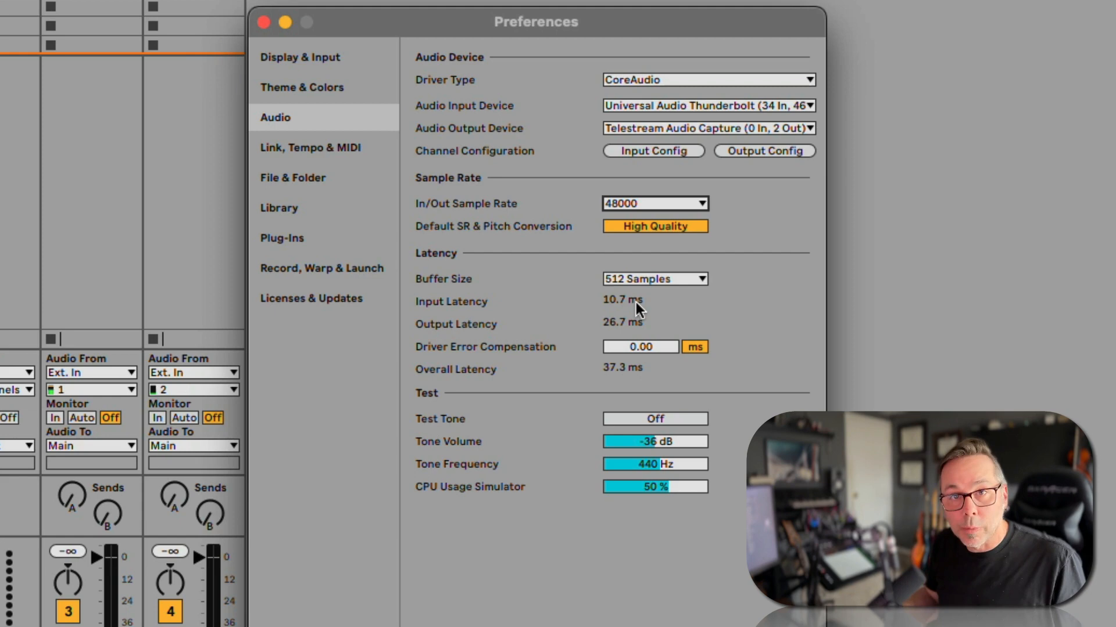
mouse_move(648, 249)
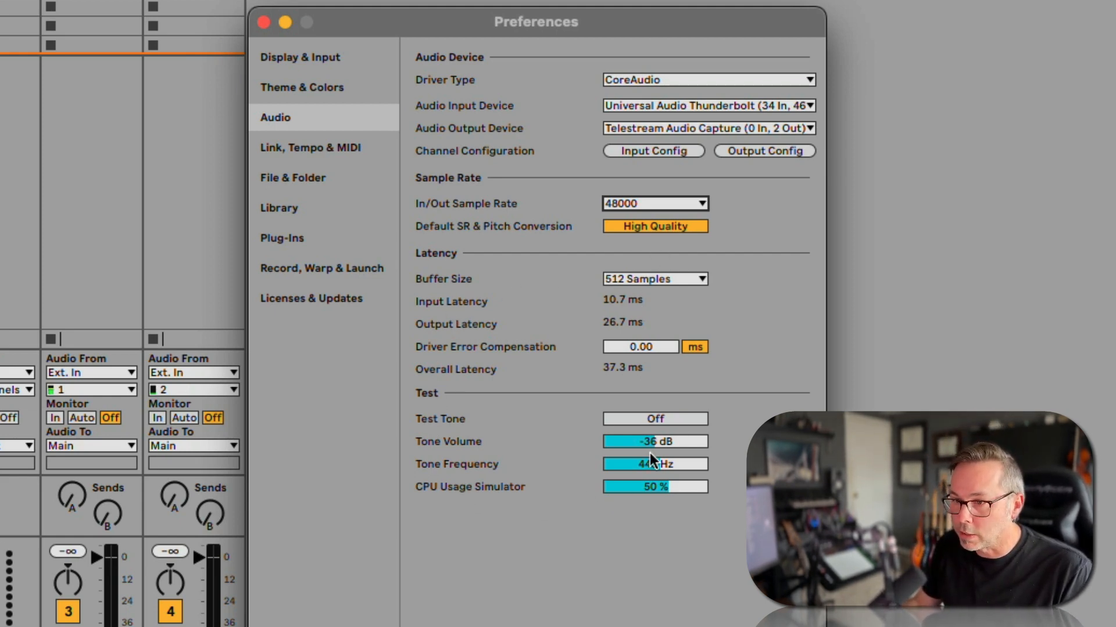
mouse_move(604, 298)
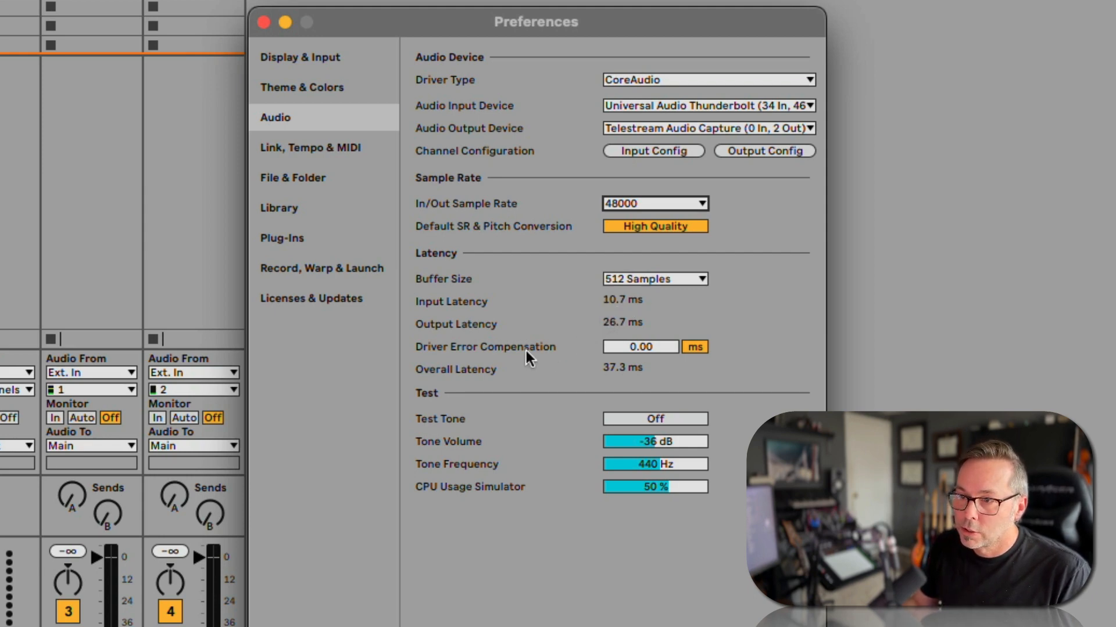
mouse_move(701, 376)
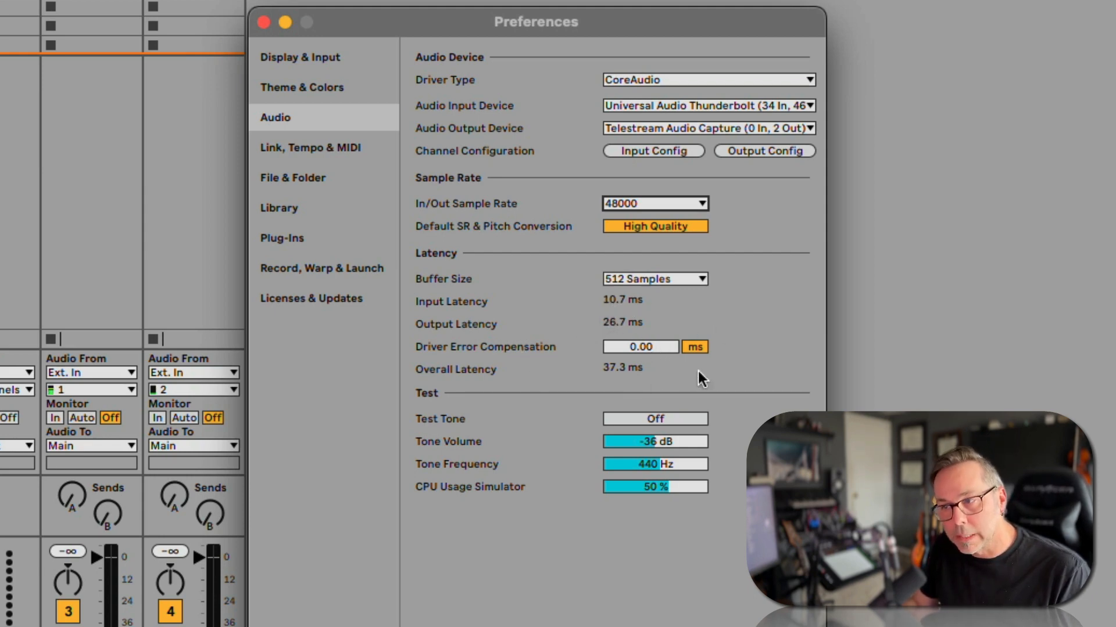
mouse_move(727, 405)
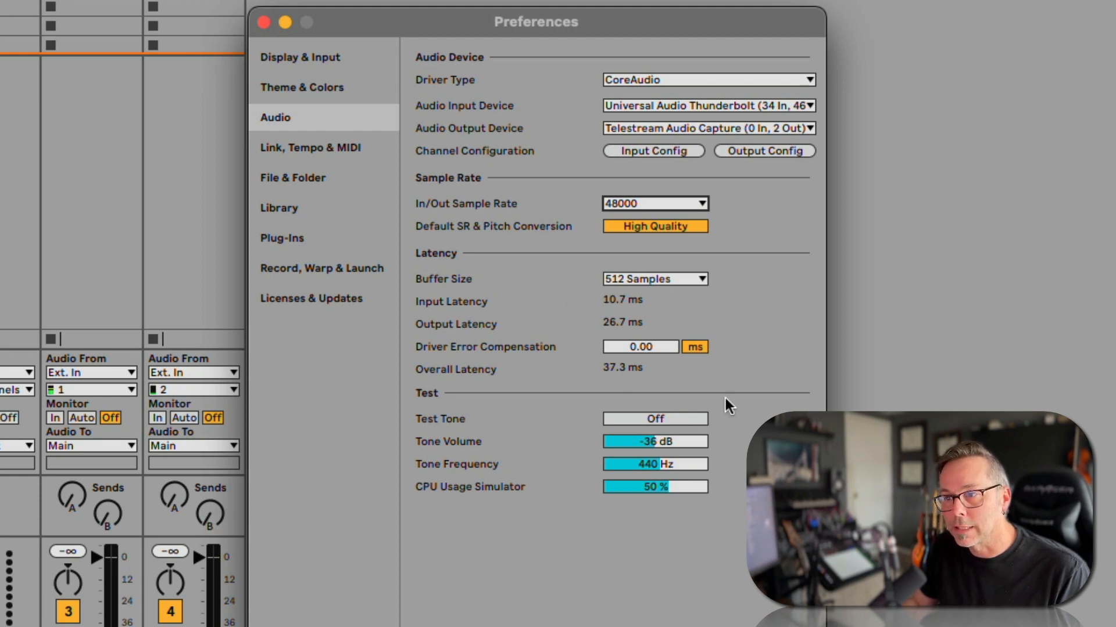
mouse_move(595, 414)
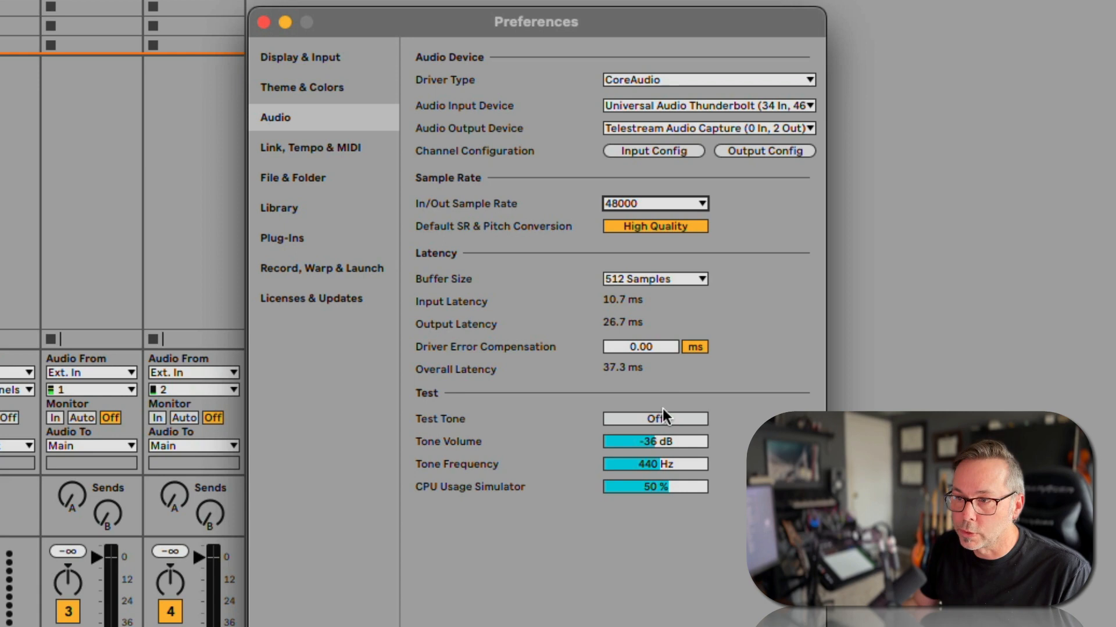
mouse_move(331, 90)
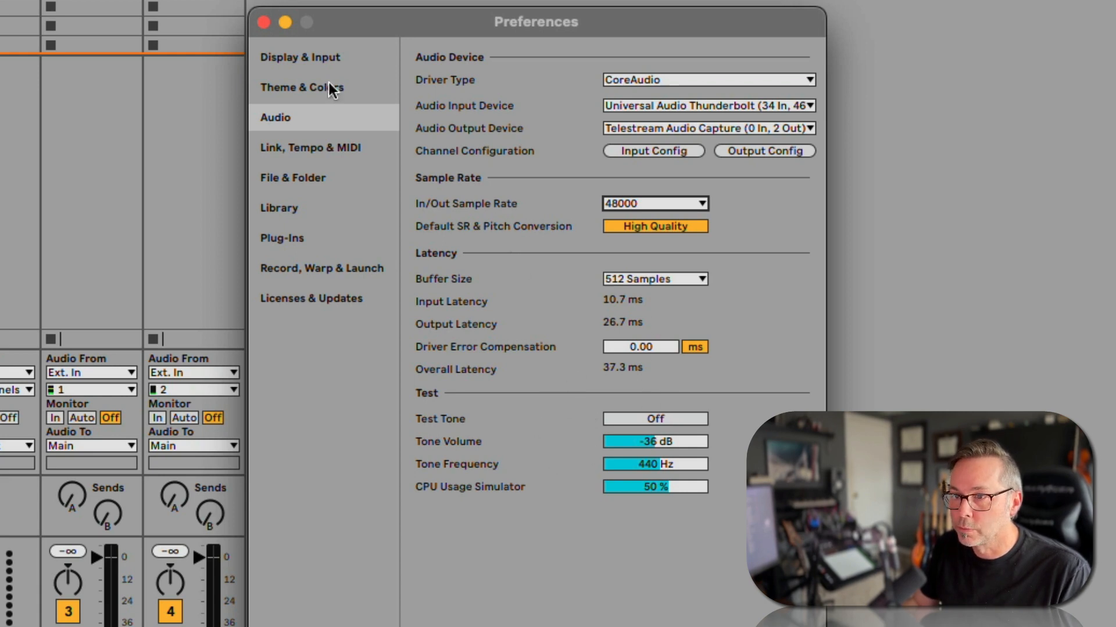
mouse_move(585, 506)
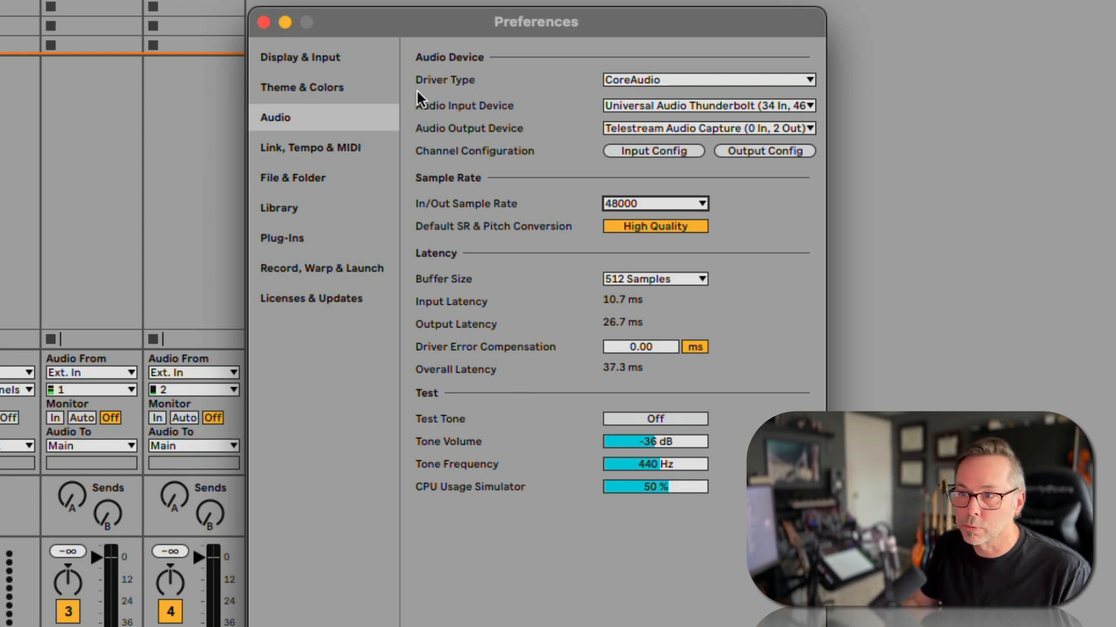
mouse_move(420, 36)
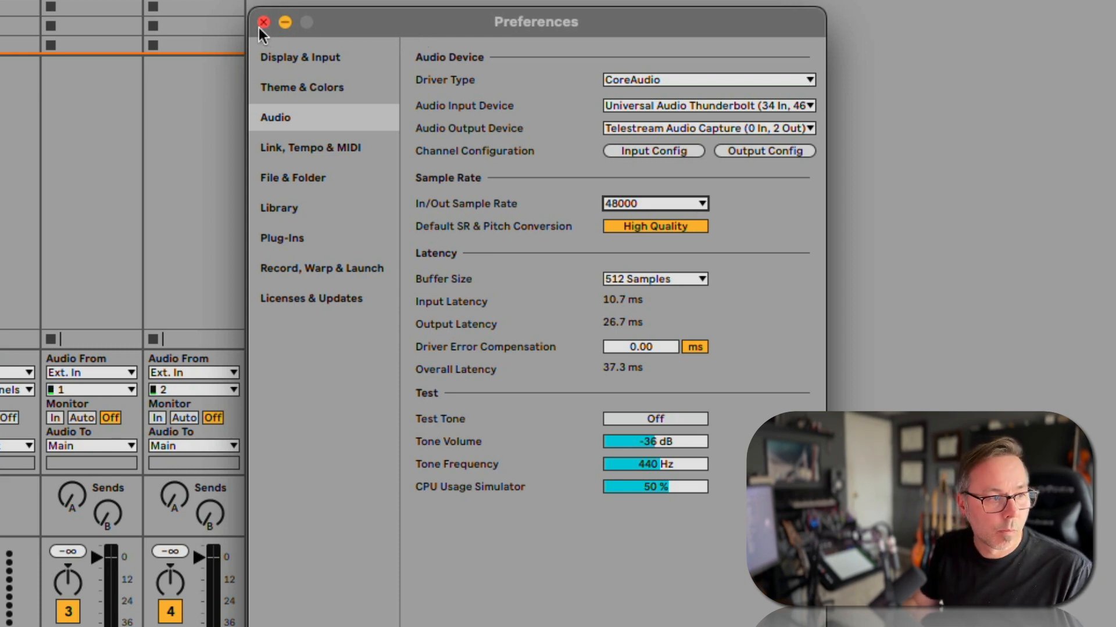
mouse_move(493, 157)
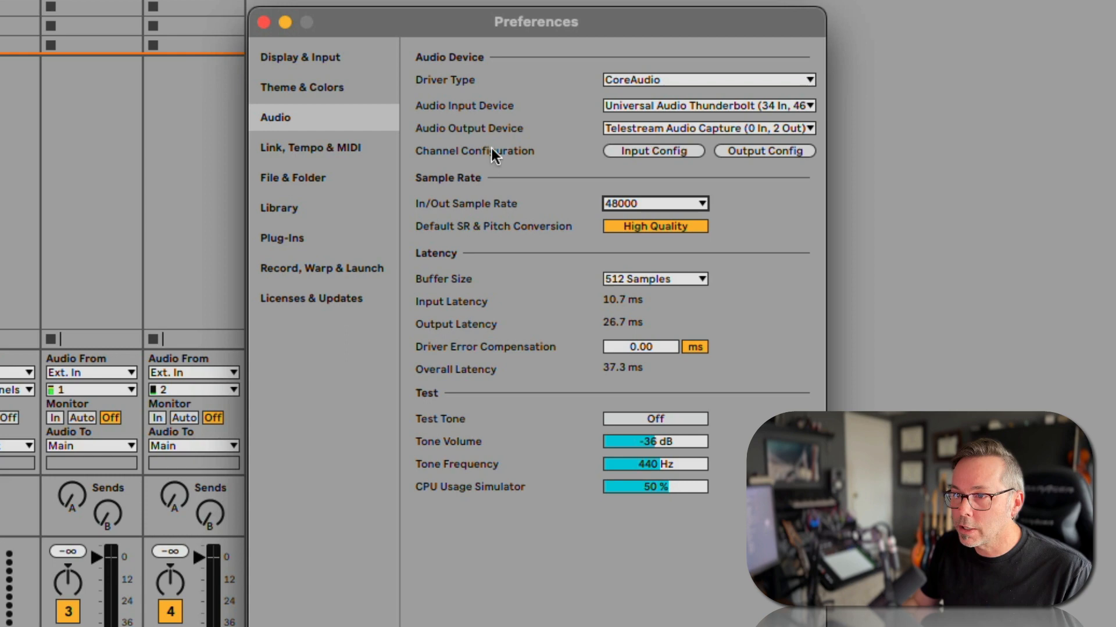
mouse_move(436, 124)
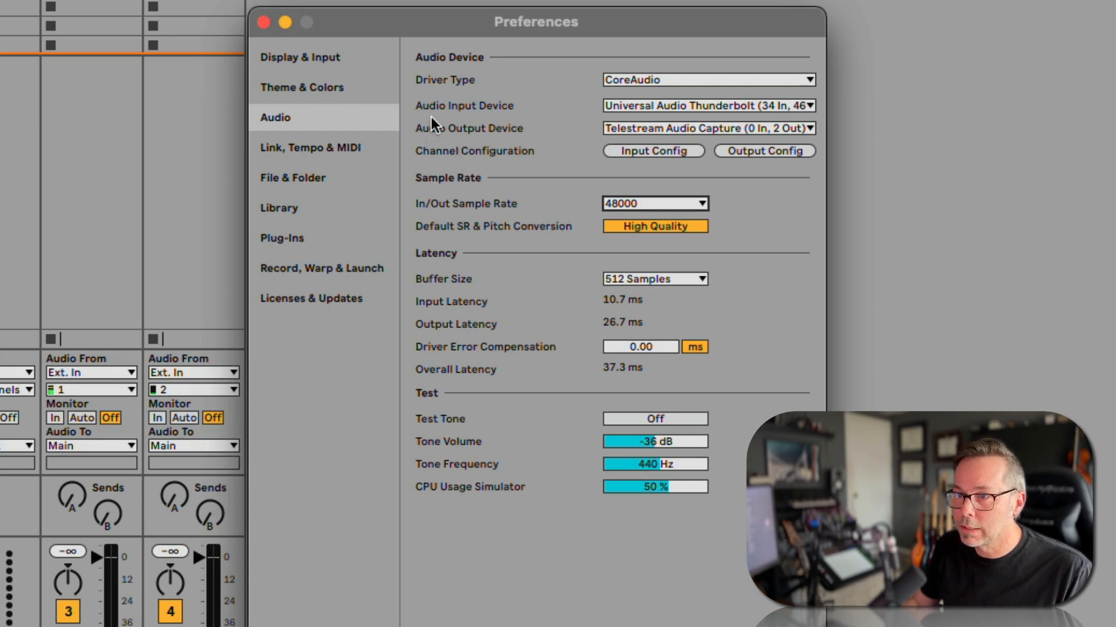
mouse_move(636, 112)
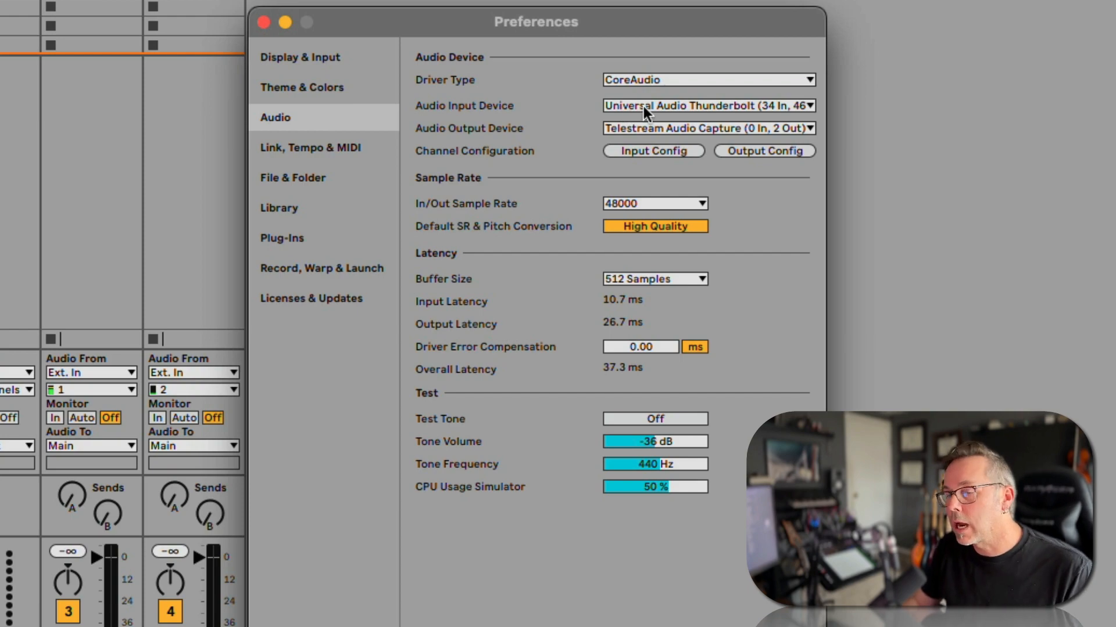
mouse_move(644, 114)
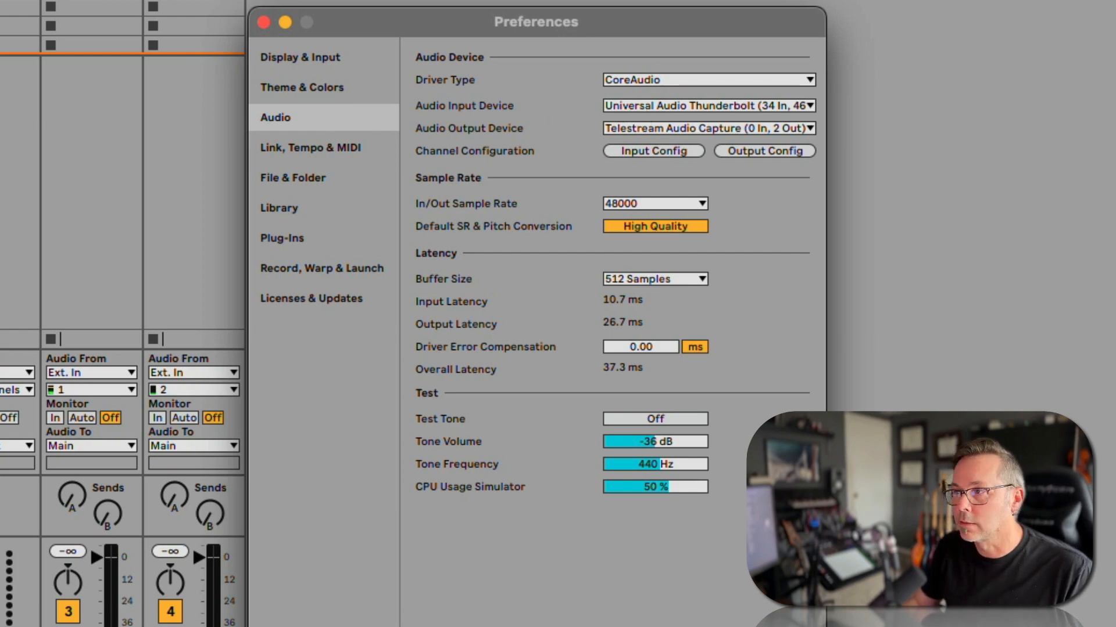